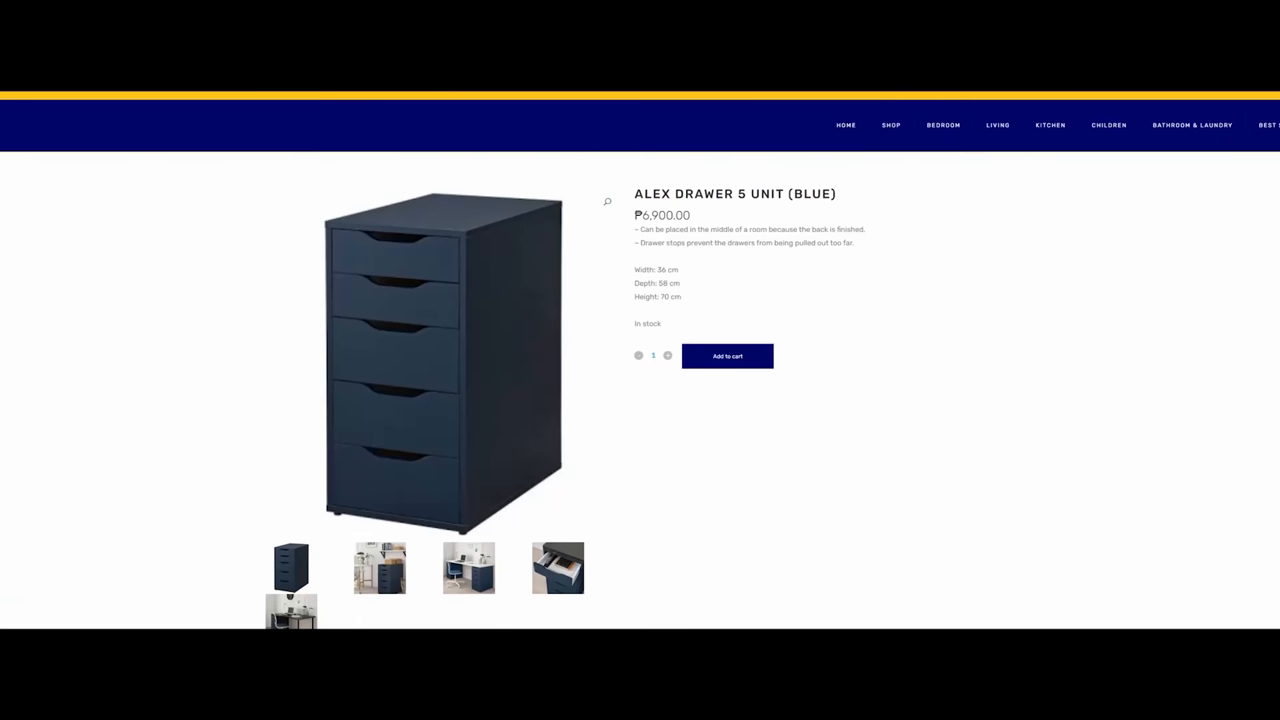
- Browse the blue Alex Drawer 5 Unit gallery to the lifestyle photo of the drawers under a desk
{"action": "scroll", "scroll_direction": "down", "scroll_amount": 3}
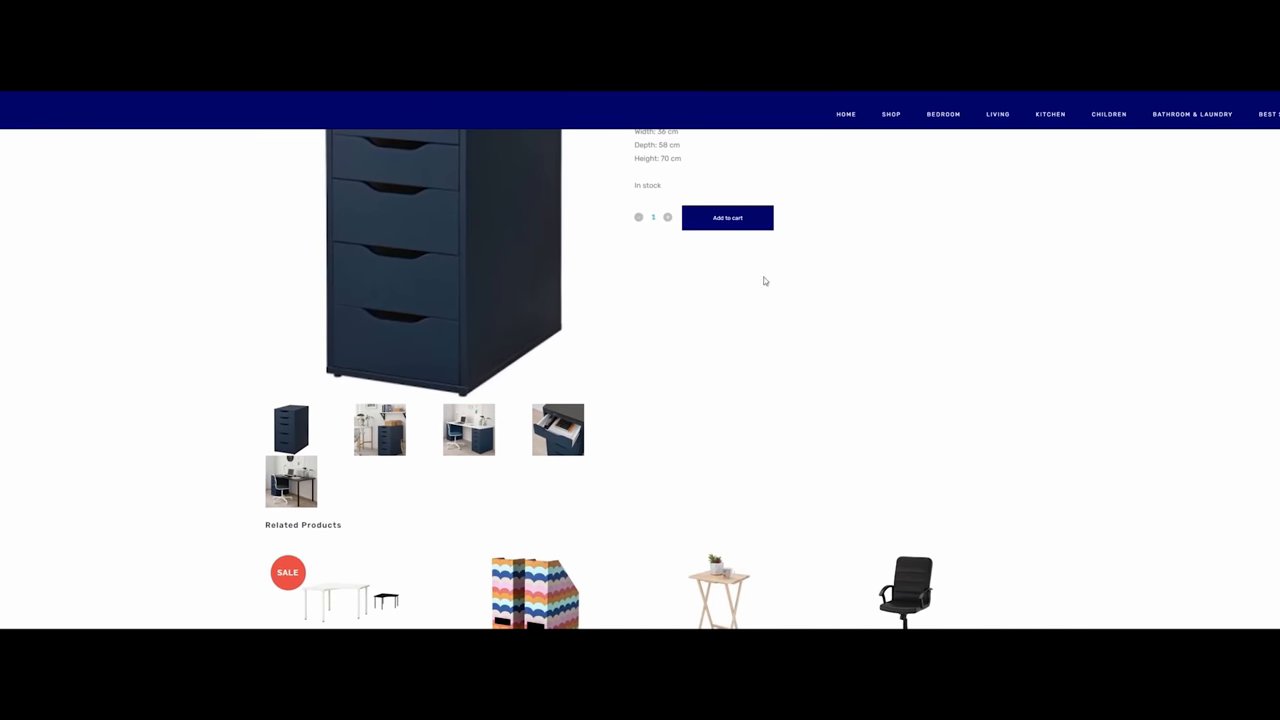
{"action": "left_click", "coordinate": [380, 428]}
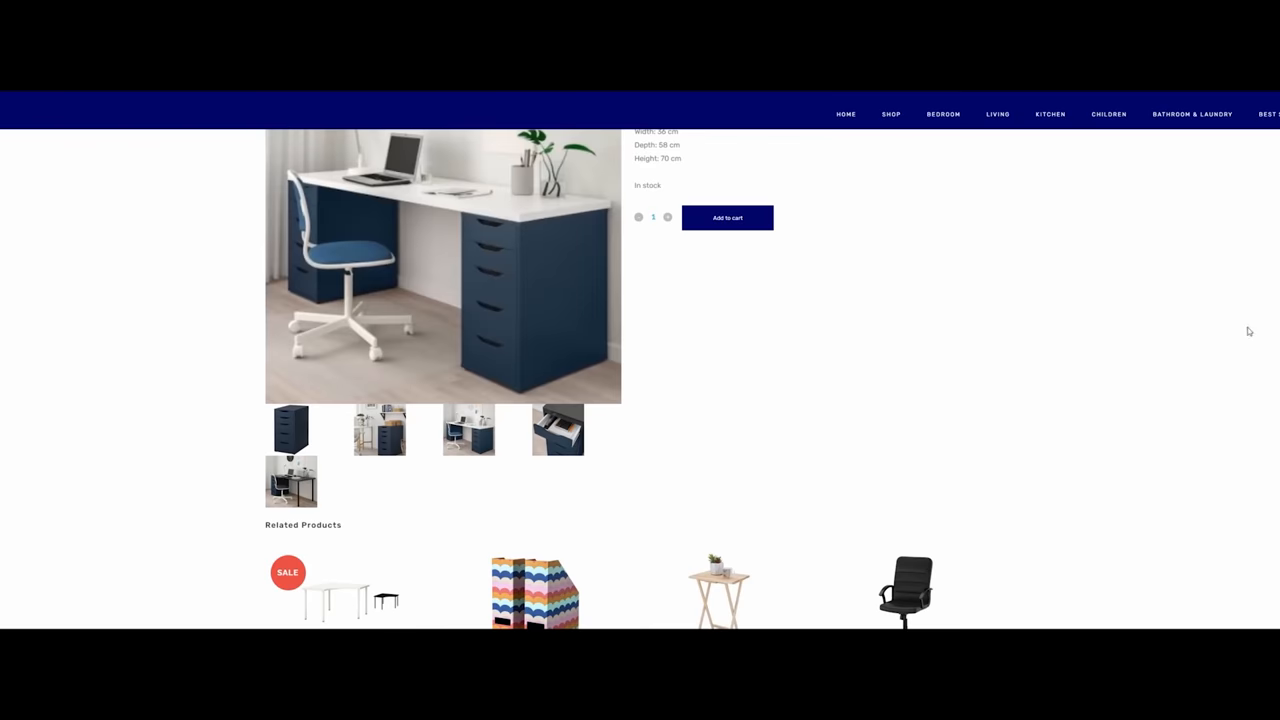
{"action": "scroll", "scroll_direction": "up", "scroll_amount": 3}
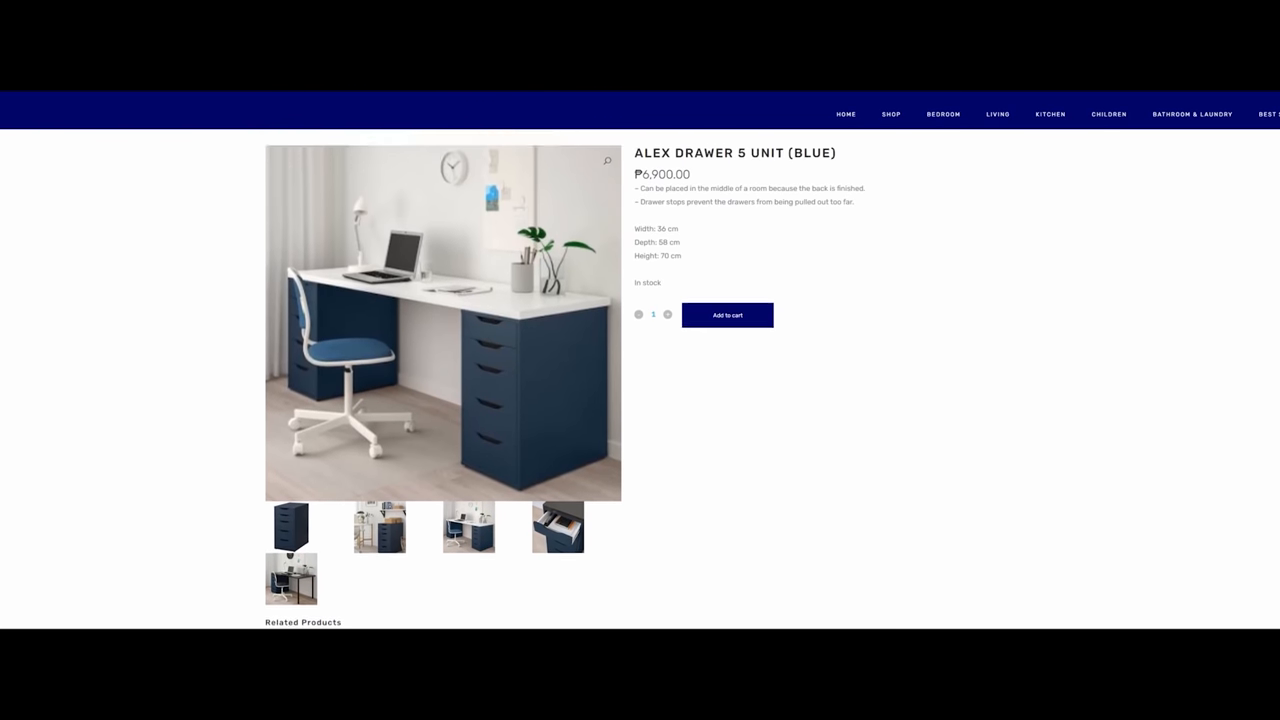
{"action": "left_click", "coordinate": [556, 528]}
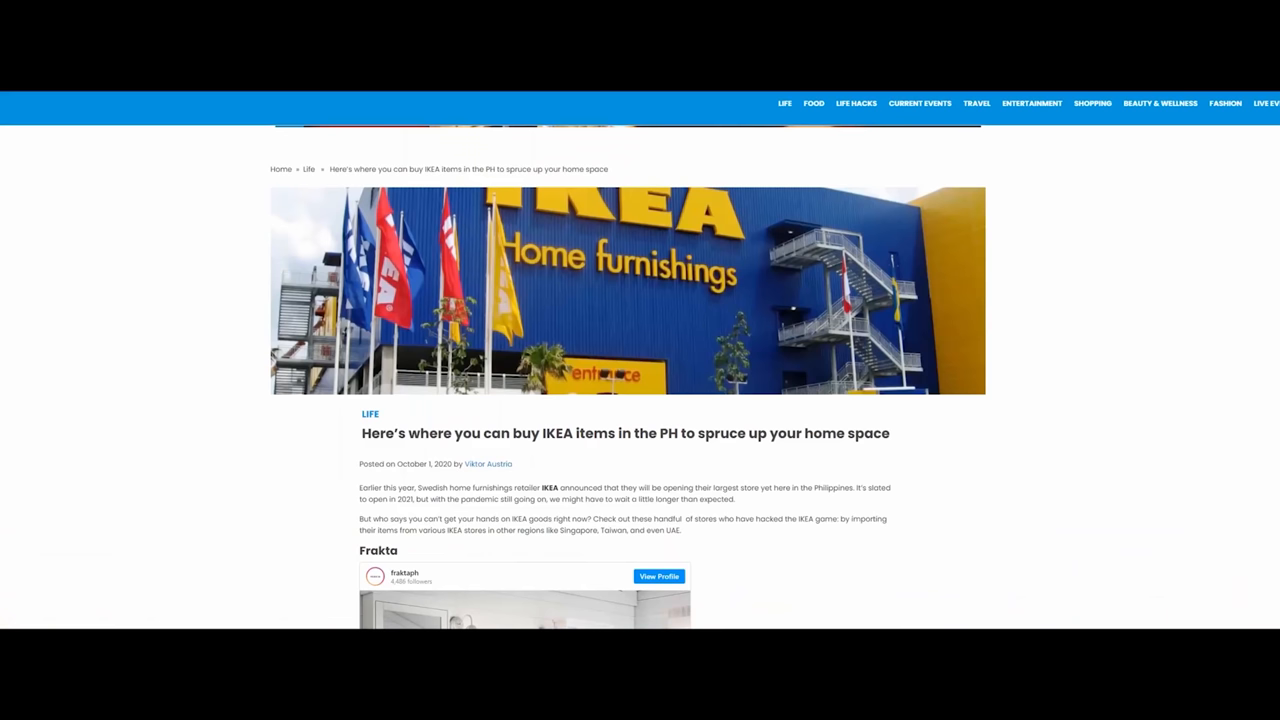
- Scroll the IKEA Philippines article down to the Frakta embedded Instagram post
{"action": "scroll", "scroll_direction": "down", "scroll_amount": 3}
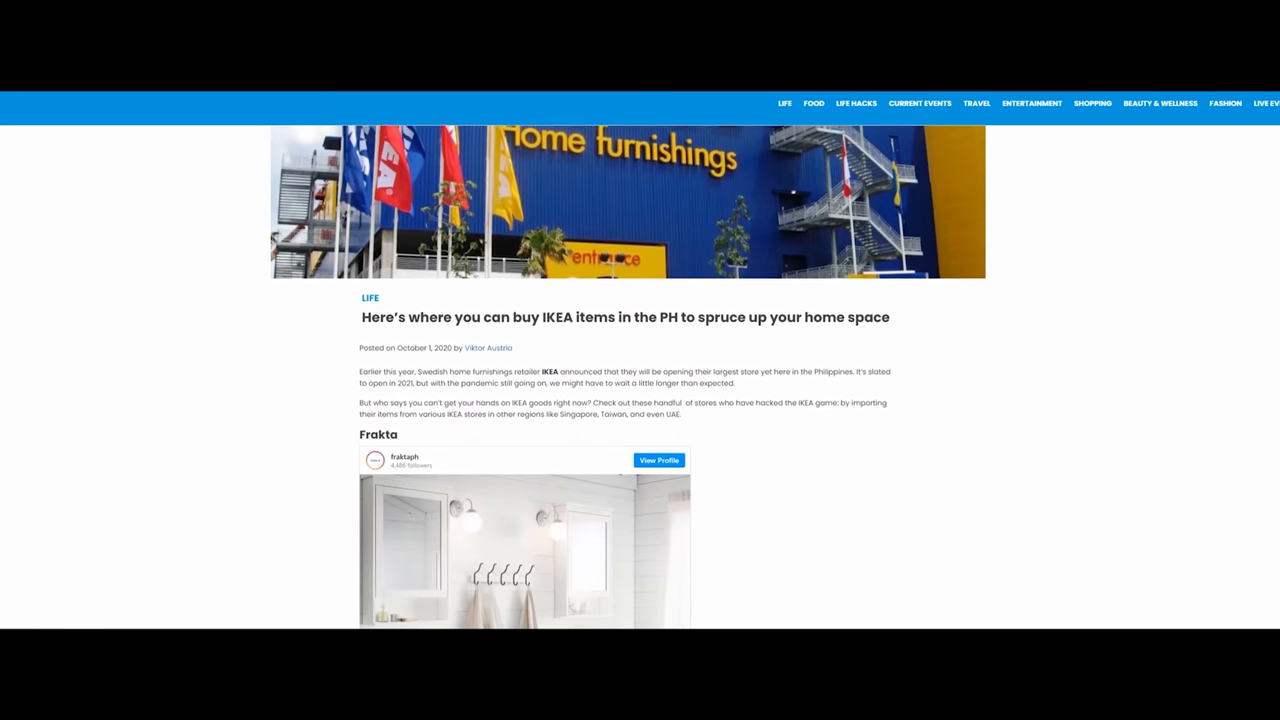
{"action": "scroll", "scroll_direction": "down", "scroll_amount": 3}
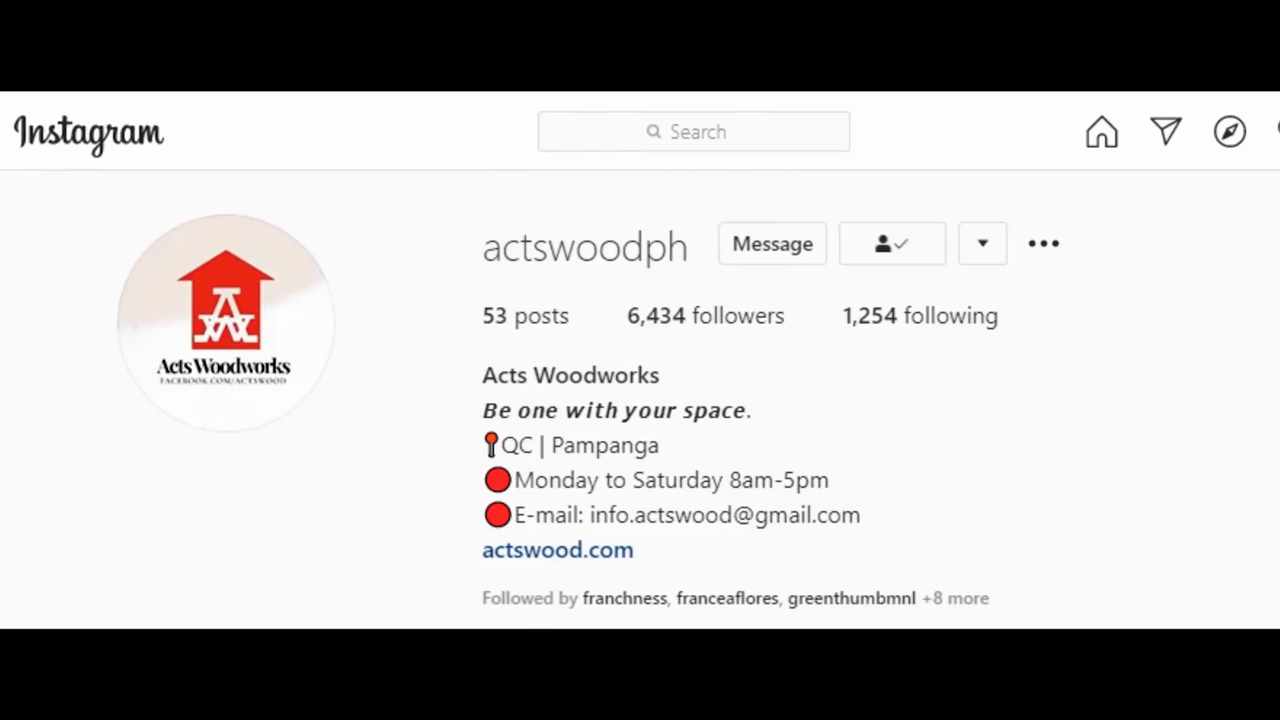
- Scroll the actswoodph message thread through the desk progress video and delivery arrangements
{"action": "scroll", "scroll_direction": "down", "scroll_amount": 3}
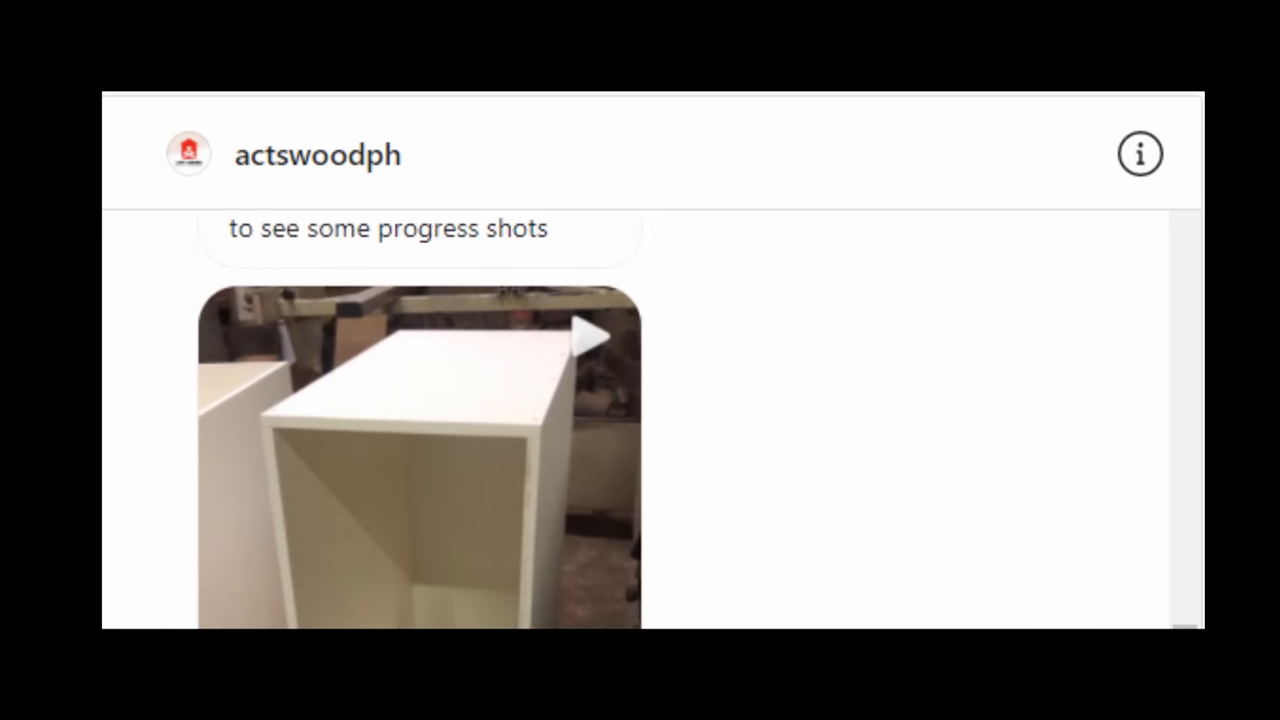
{"action": "scroll", "scroll_direction": "down", "scroll_amount": 3}
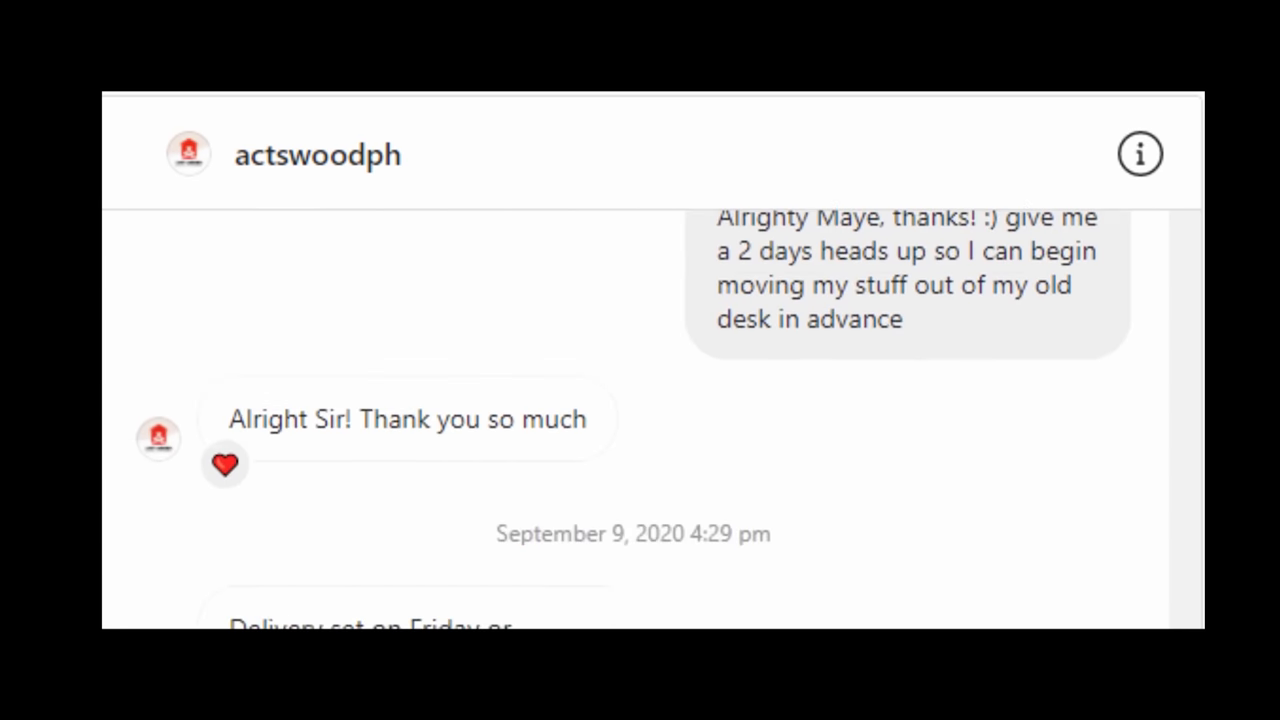
{"action": "scroll", "scroll_direction": "down", "scroll_amount": 3}
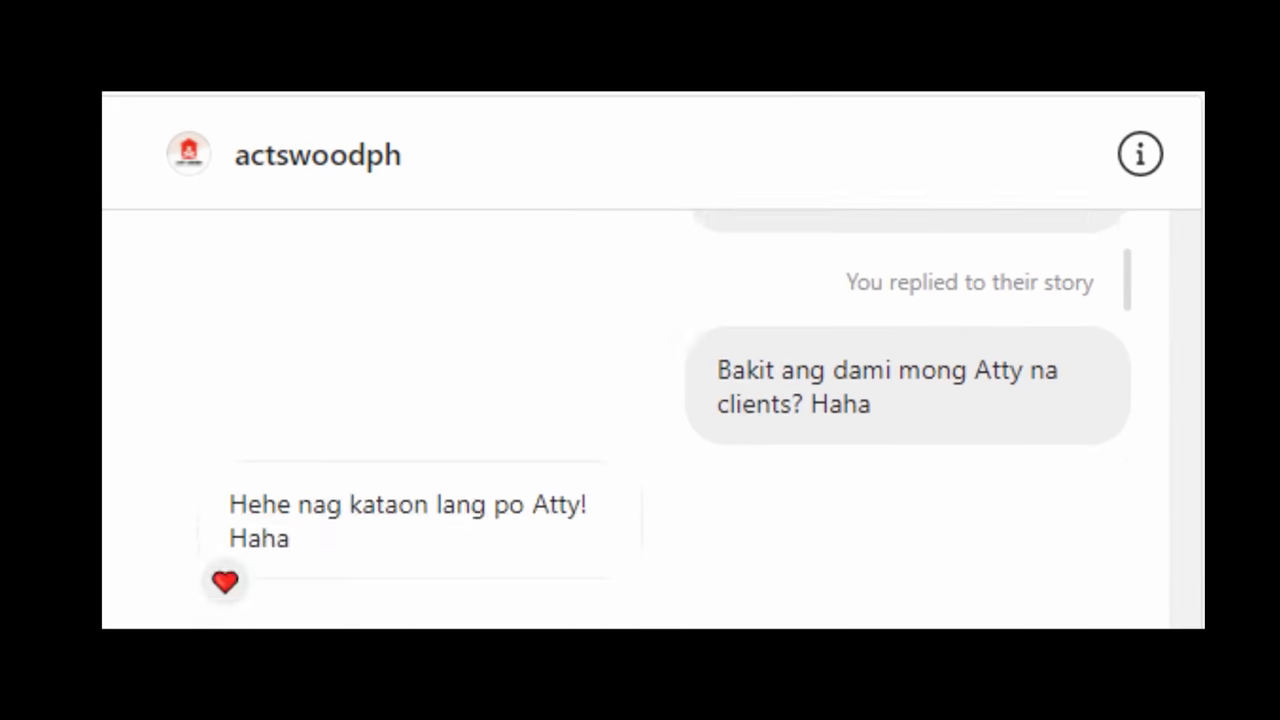